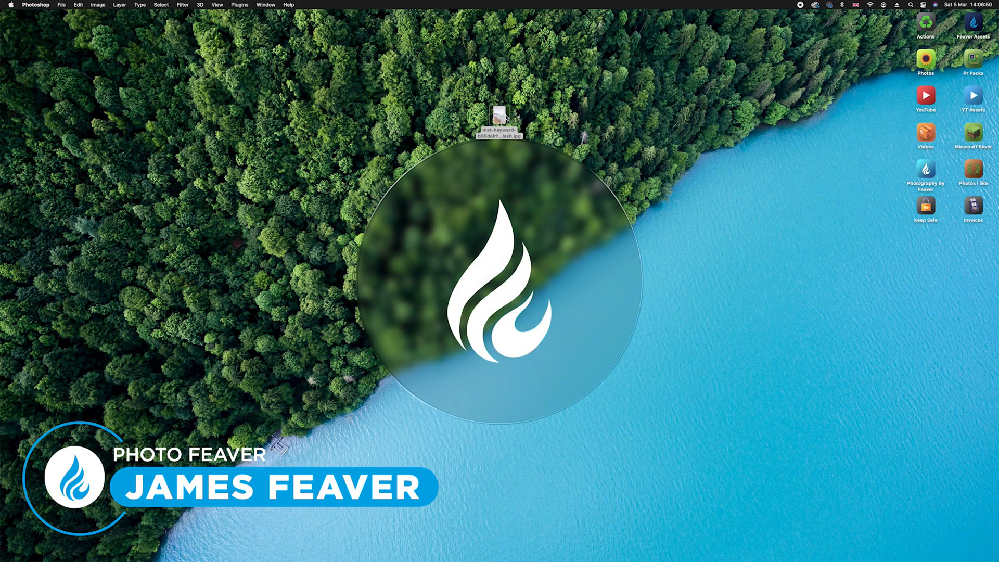
Open the misty beach JPG from the desktop.
{"action": "double_click", "coordinate": [499, 118]}
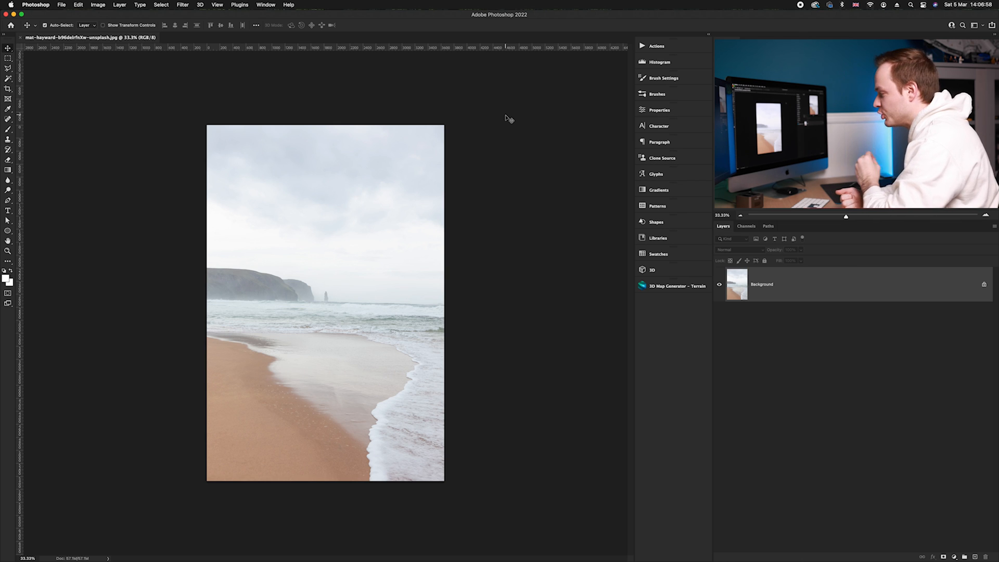
Duplicate the background layer with Cmd+J.
{"action": "key", "text": "cmd+j"}
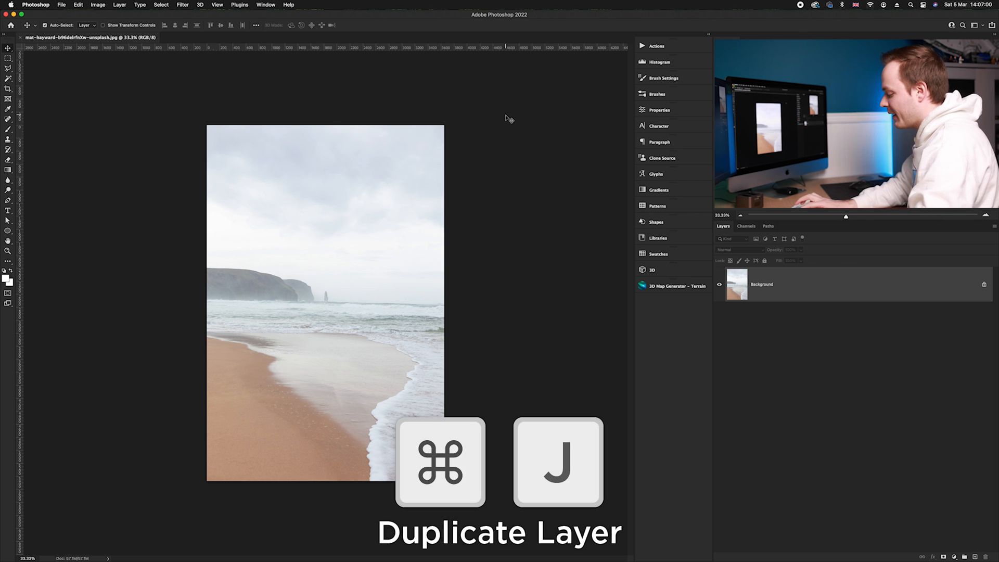
{"action": "key", "text": "cmd+j"}
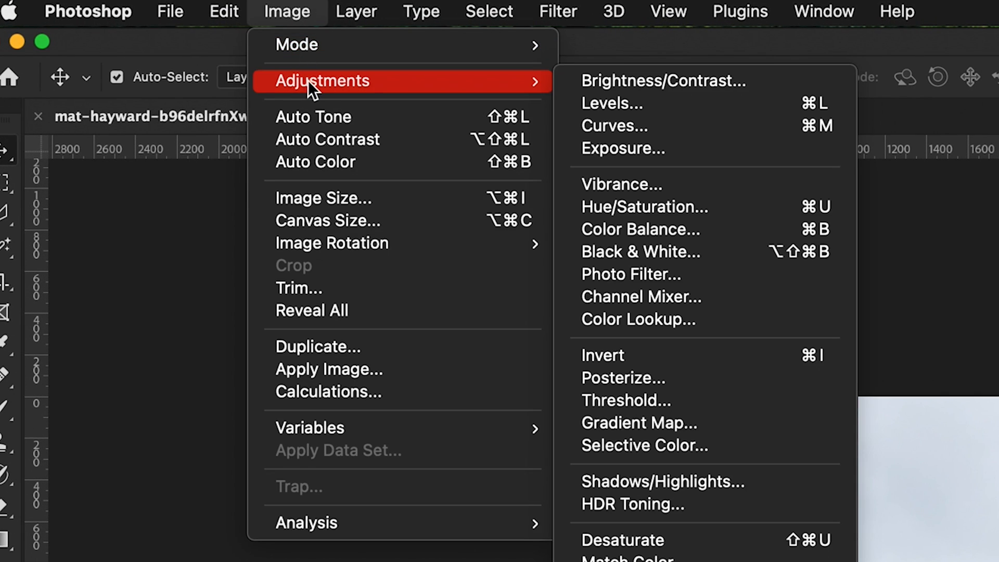
{"action": "mouse_move", "coordinate": [650, 261]}
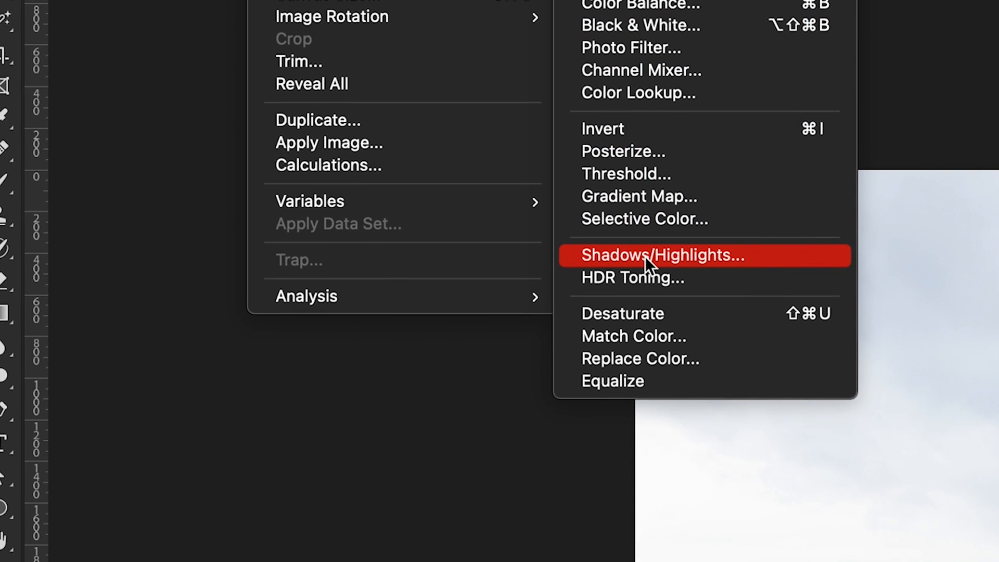
Apply Shadows/Highlights with Highlights Amount 43, Tone 27, Radius 39.
{"action": "left_click", "coordinate": [662, 255]}
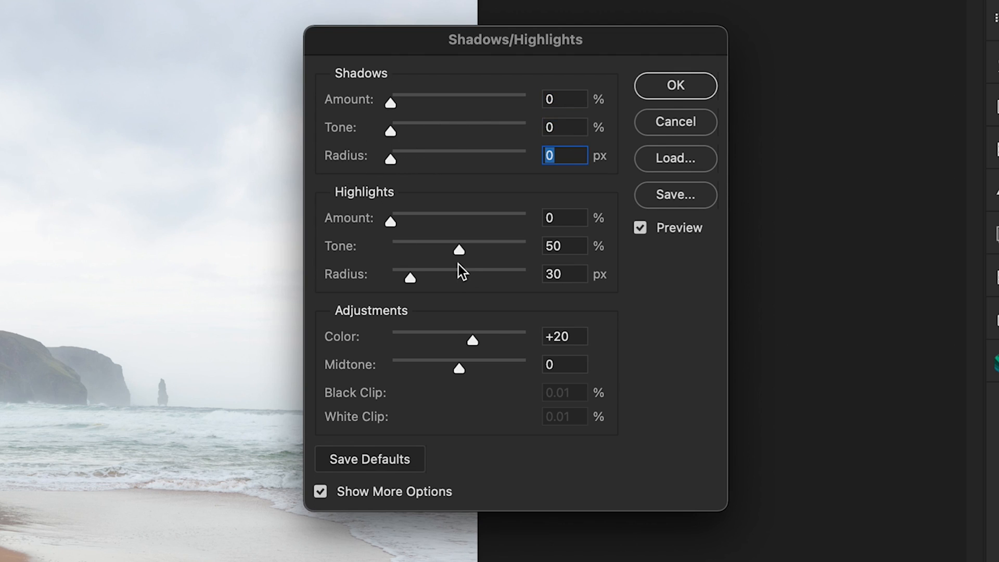
{"action": "left_click", "coordinate": [564, 274]}
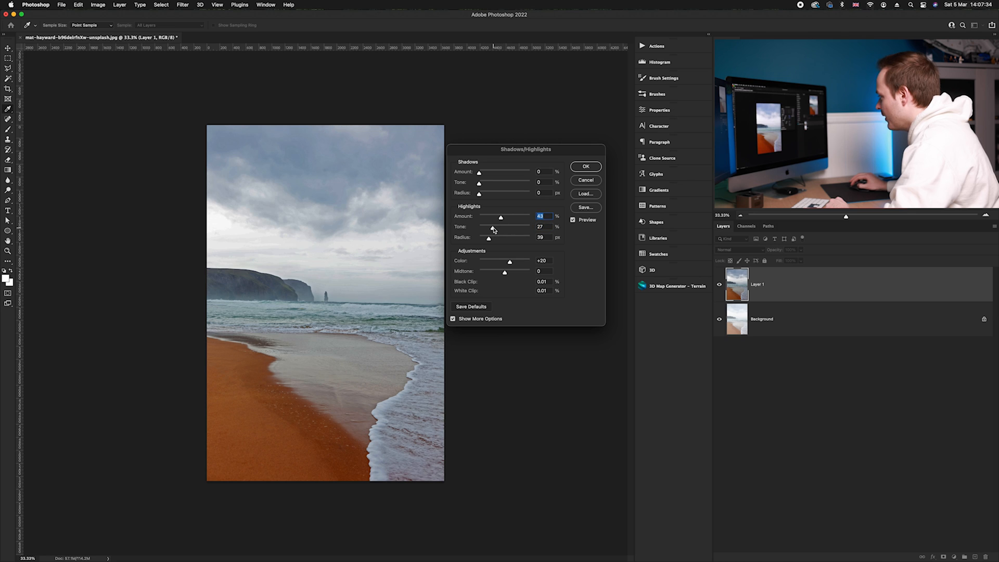
{"action": "left_click", "coordinate": [542, 226]}
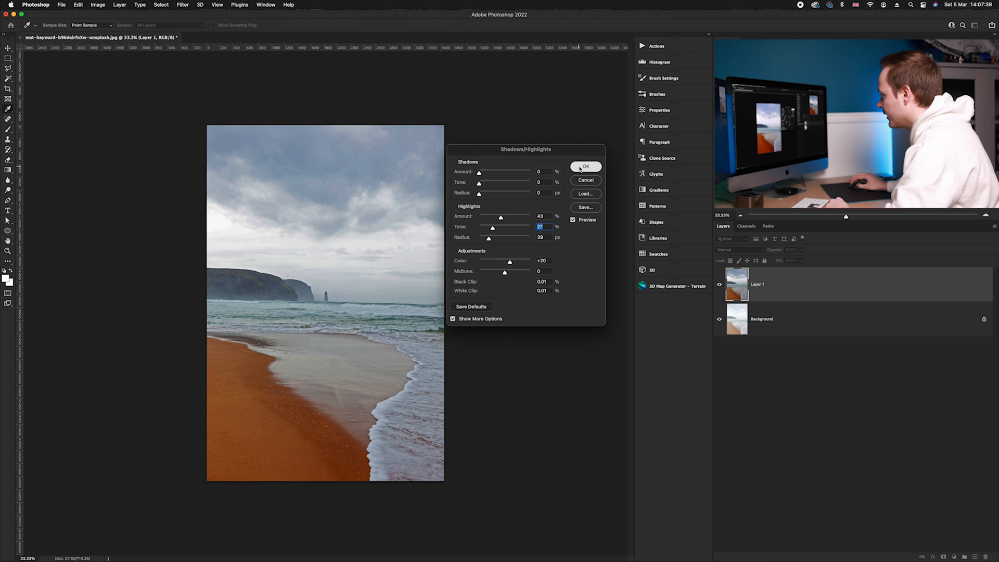
{"action": "left_click", "coordinate": [585, 167]}
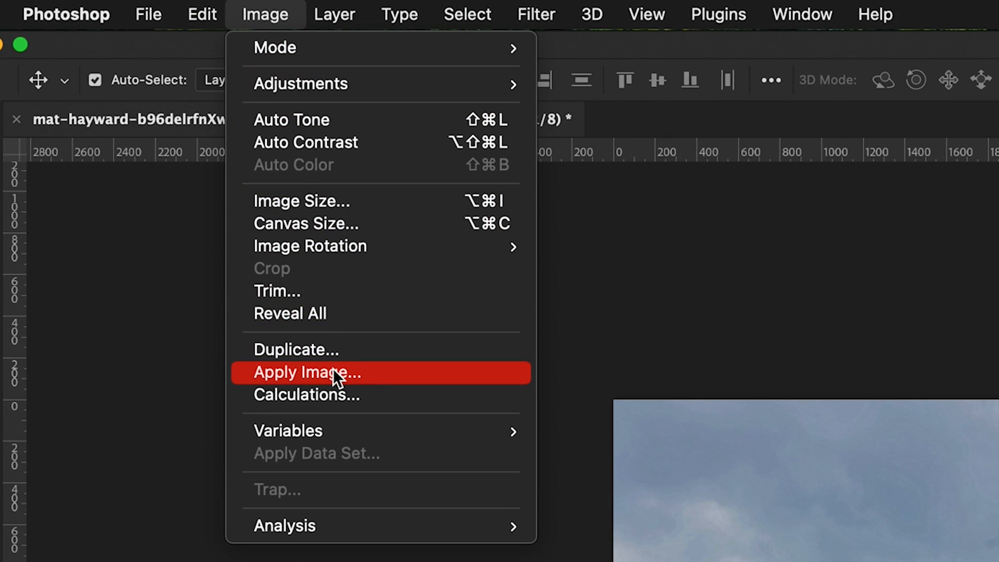
Apply Image using merged RGB in Color Burn at 100%.
{"action": "left_click", "coordinate": [306, 373]}
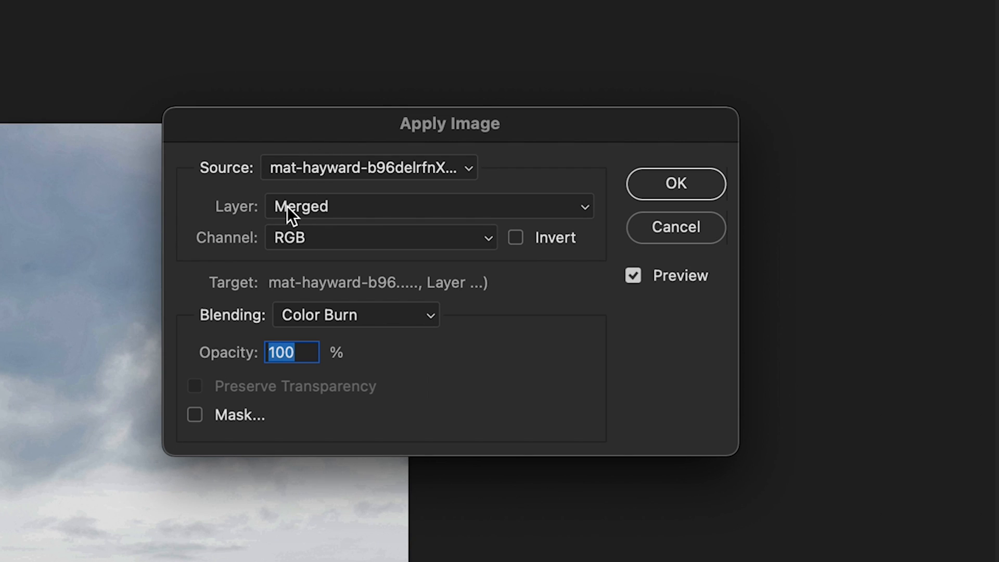
{"action": "mouse_move", "coordinate": [233, 244]}
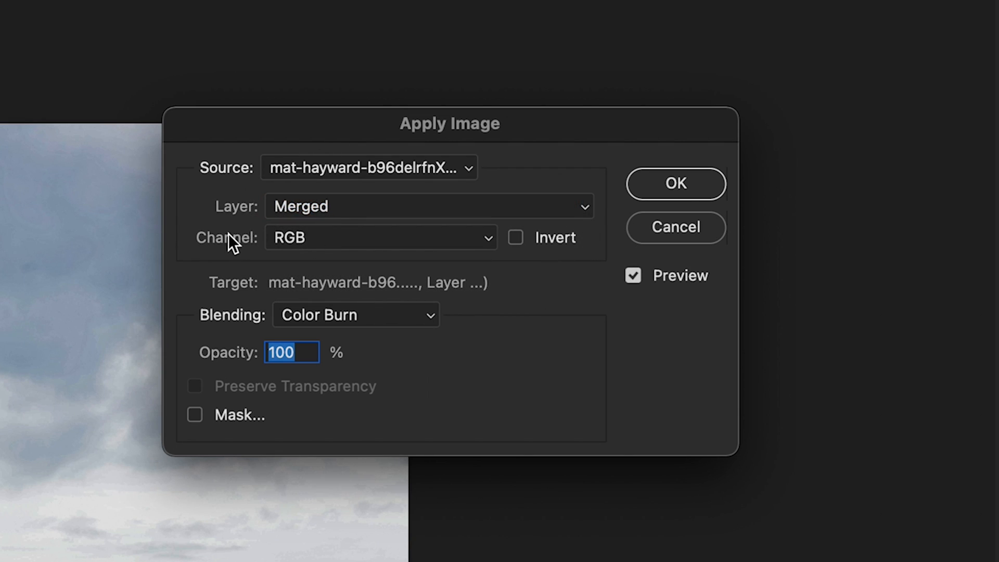
{"action": "mouse_move", "coordinate": [539, 247]}
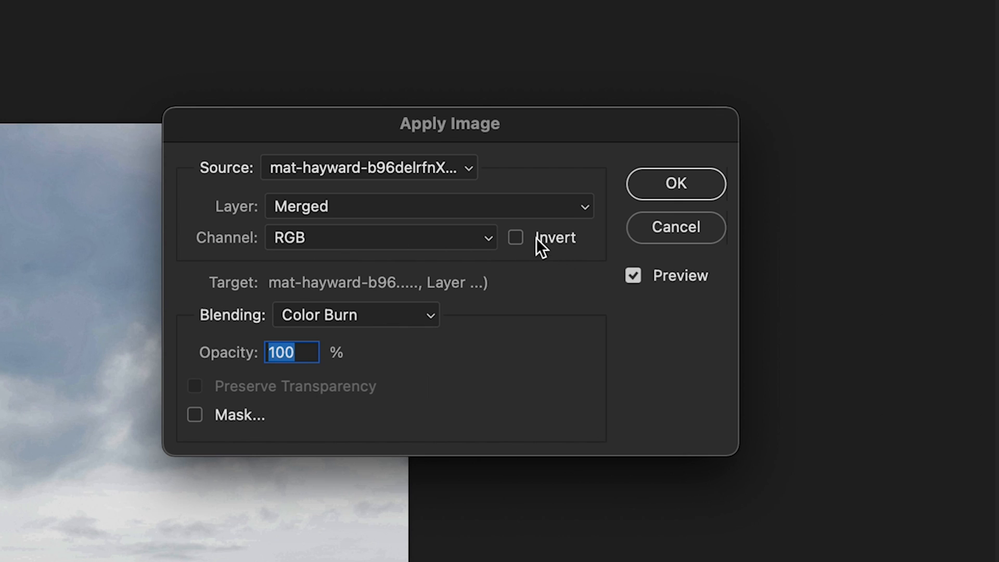
{"action": "mouse_move", "coordinate": [527, 249]}
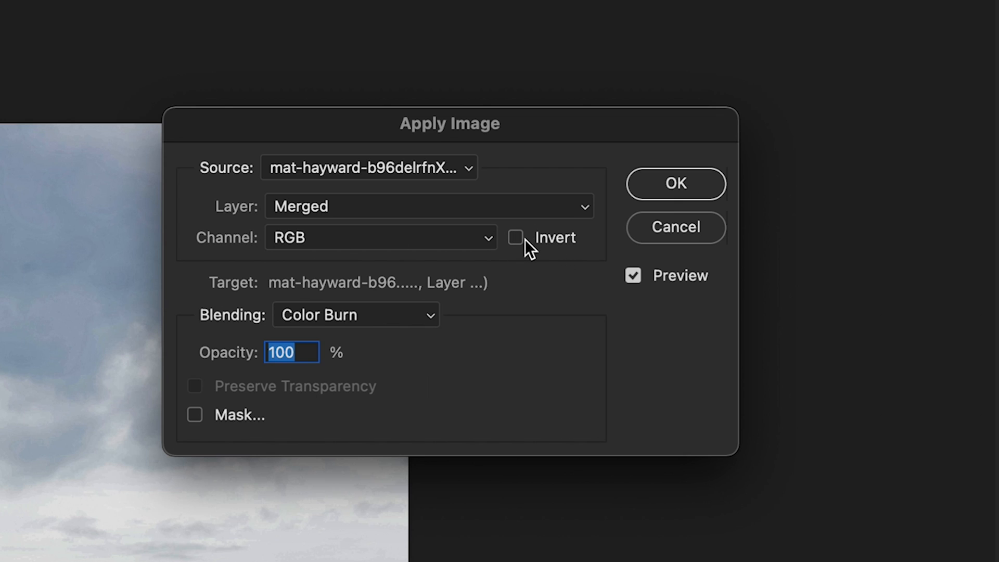
{"action": "mouse_move", "coordinate": [298, 326]}
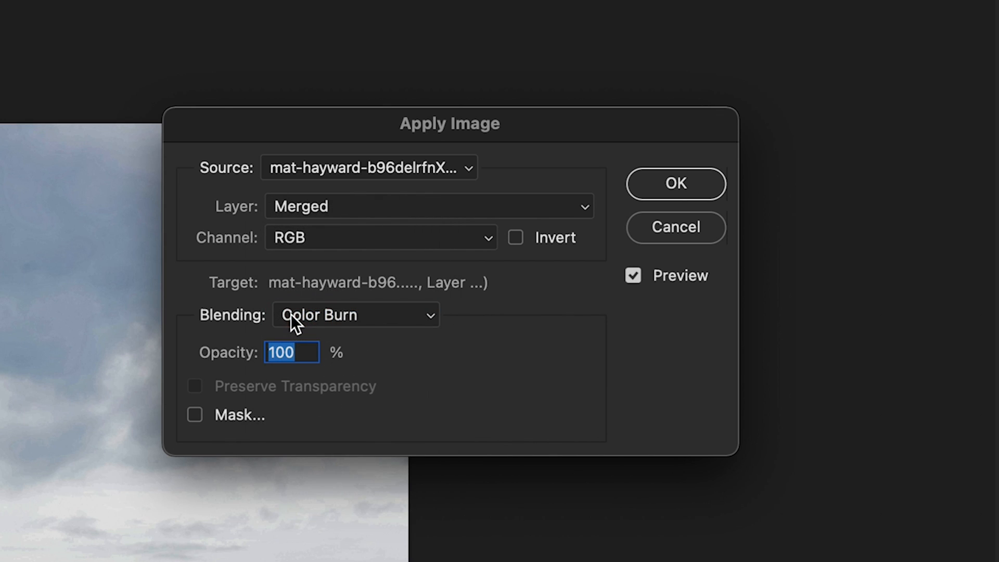
{"action": "mouse_move", "coordinate": [682, 191]}
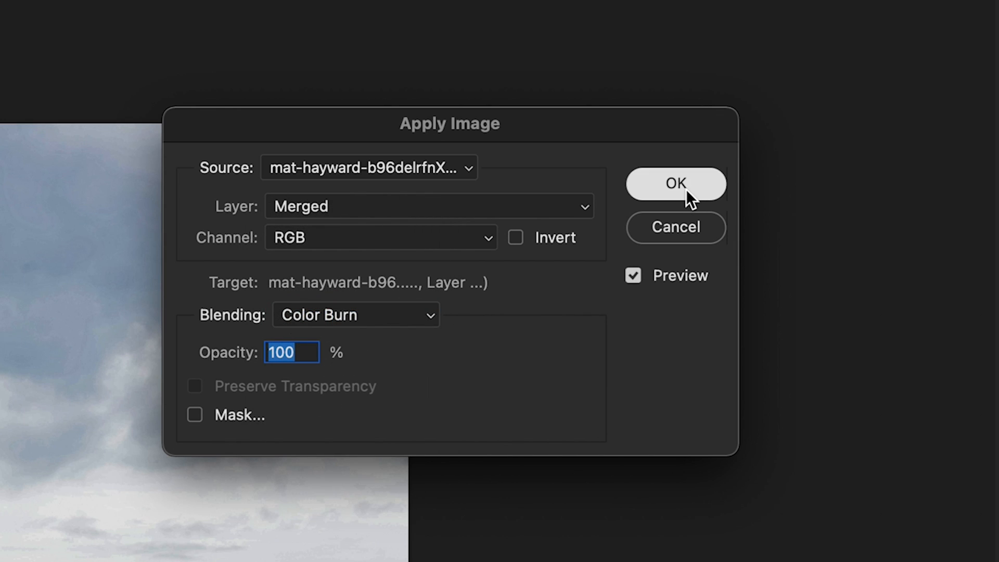
{"action": "left_click", "coordinate": [676, 184]}
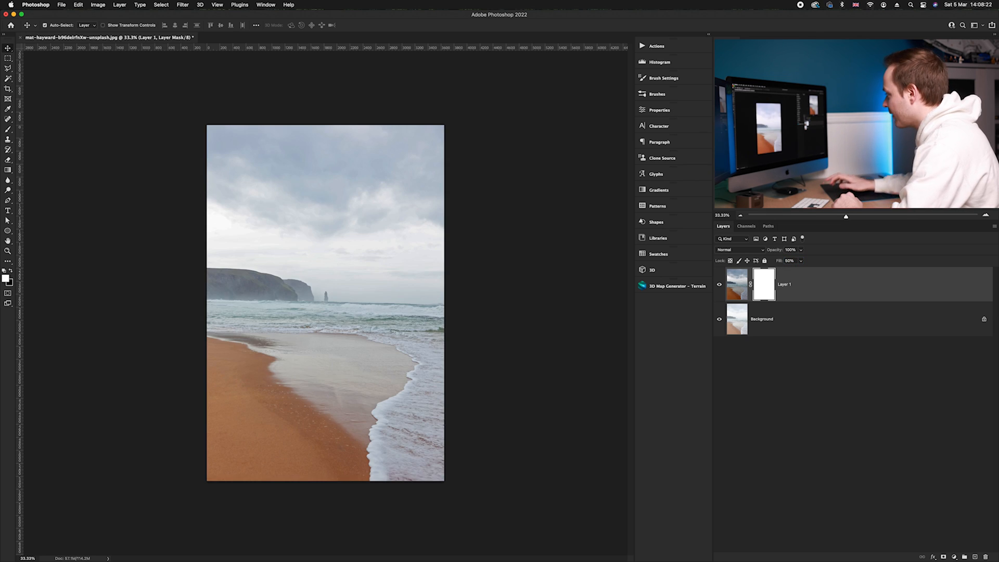
Hide and reshow Layer 1 to compare before and after.
{"action": "left_click", "coordinate": [720, 284]}
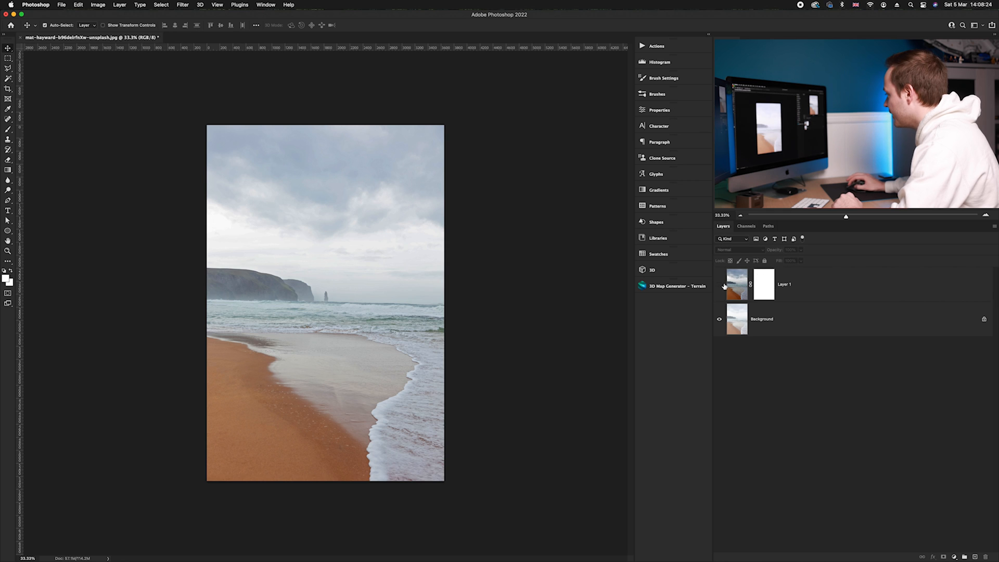
{"action": "left_click", "coordinate": [736, 284]}
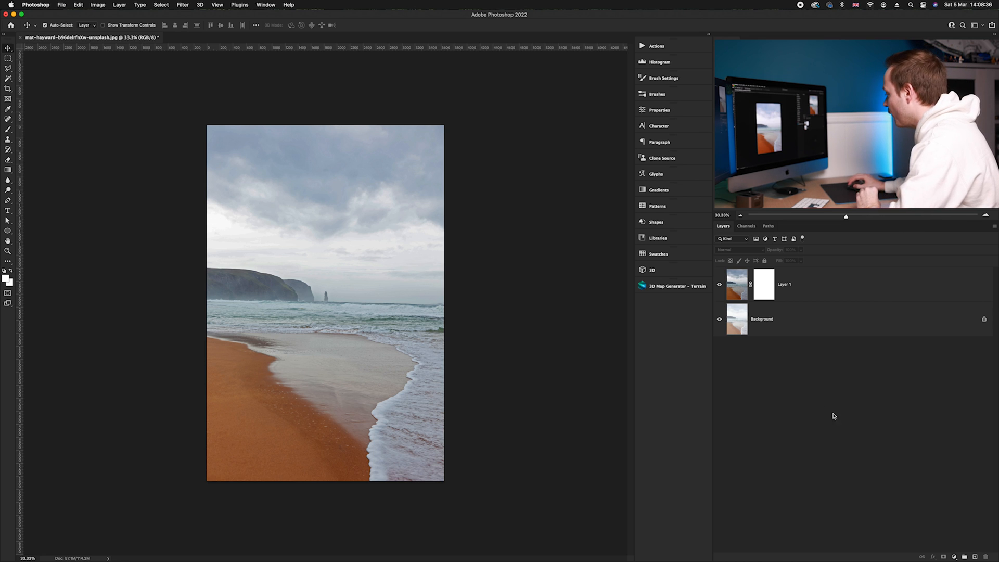
Add a Vibrance adjustment layer from the Layers panel.
{"action": "left_click", "coordinate": [872, 551]}
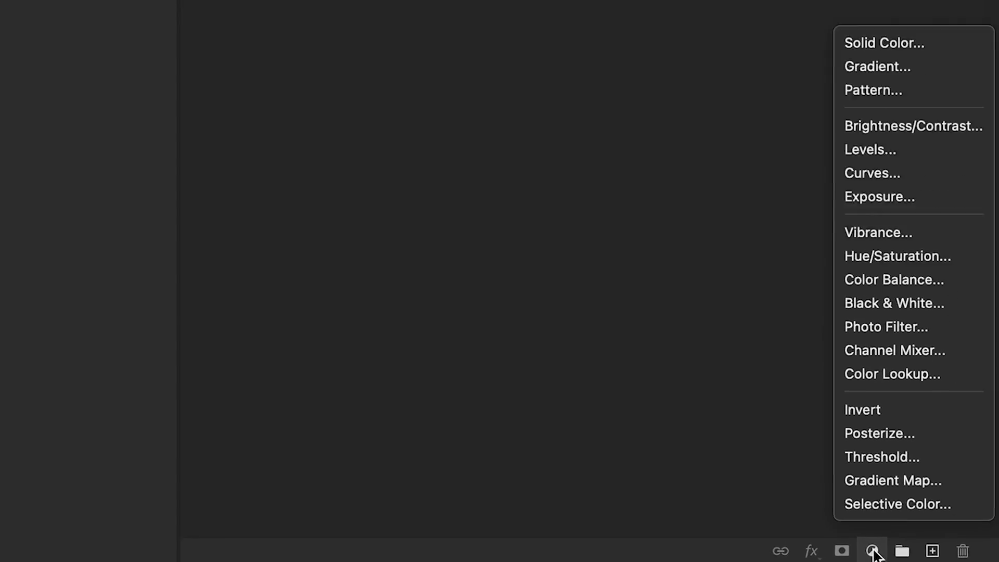
{"action": "mouse_move", "coordinate": [881, 199]}
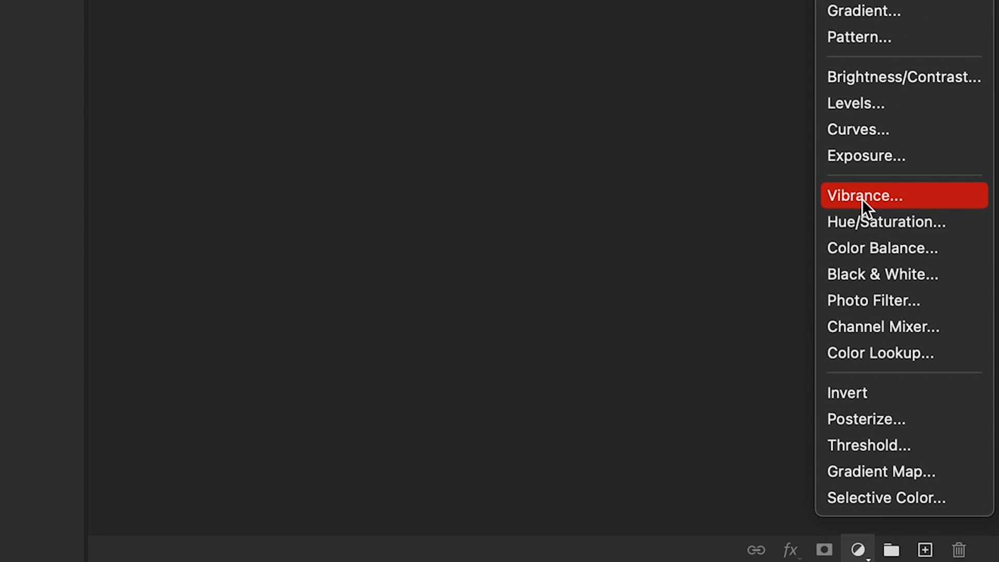
{"action": "left_click", "coordinate": [864, 195]}
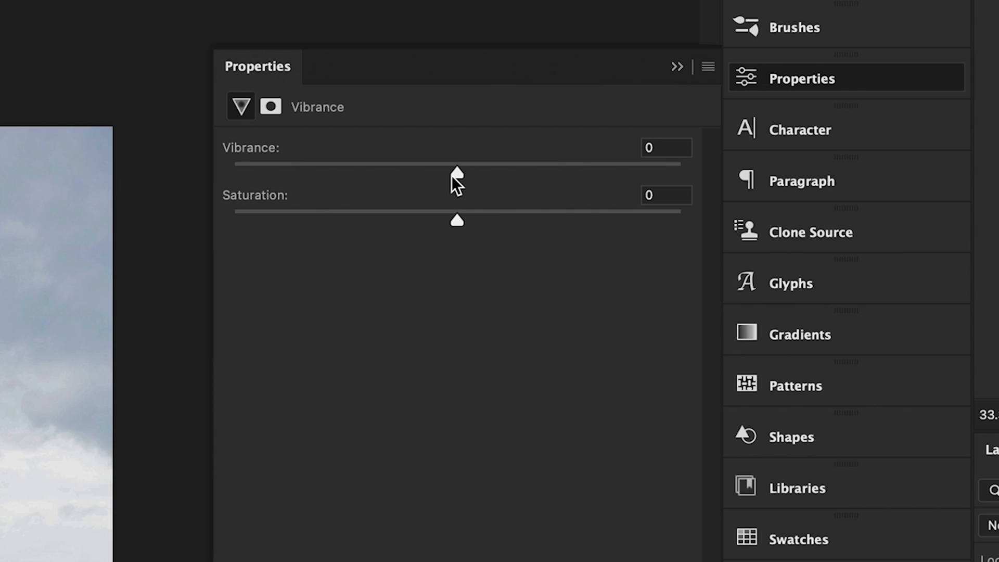